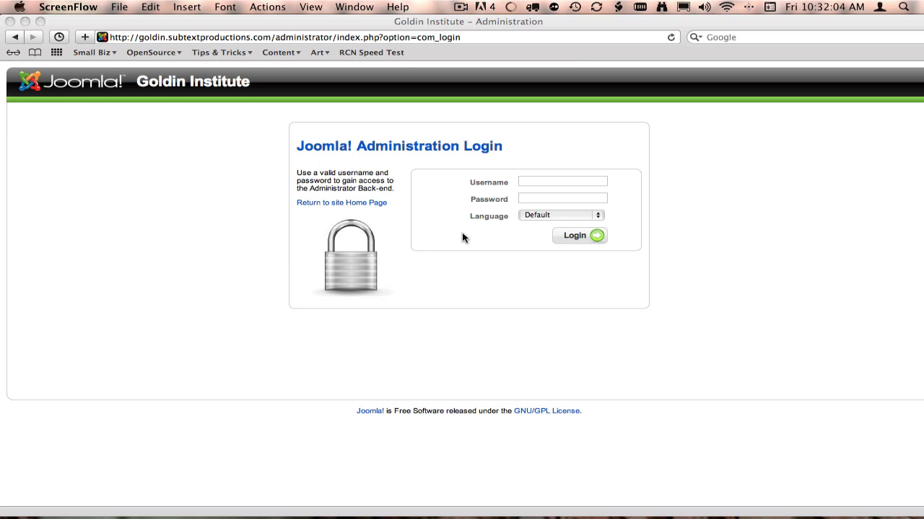
Log in to the Joomla administrator back-end as user 'goldenme'
click(563, 182)
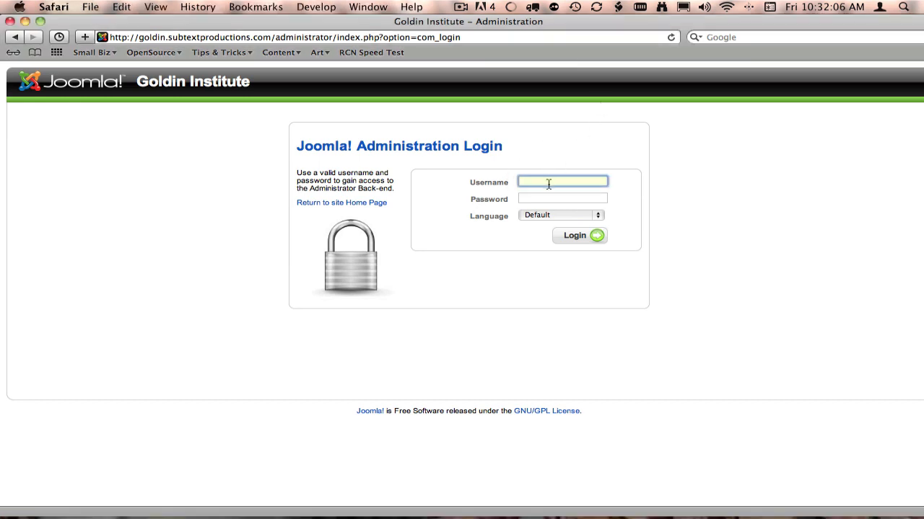
text(goldenmean)
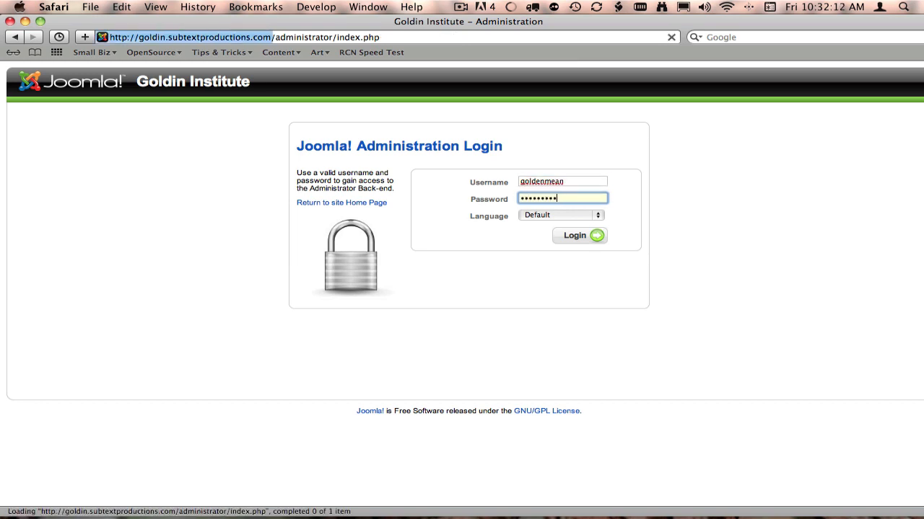
click(580, 235)
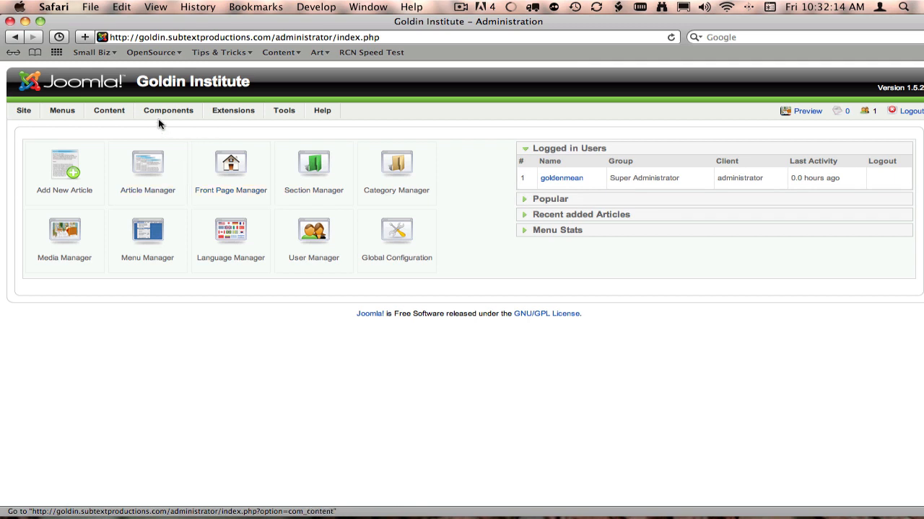
Go to Content > Article Manager to list the site's articles
click(110, 110)
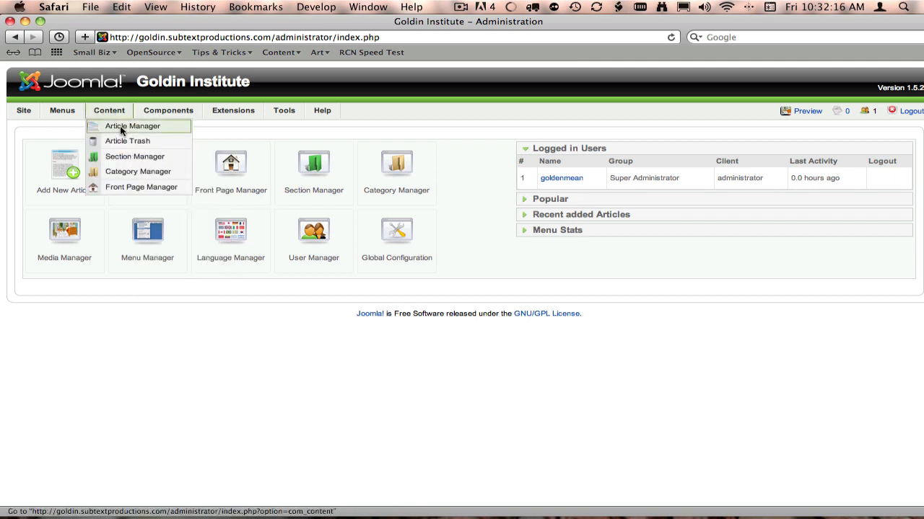
click(132, 125)
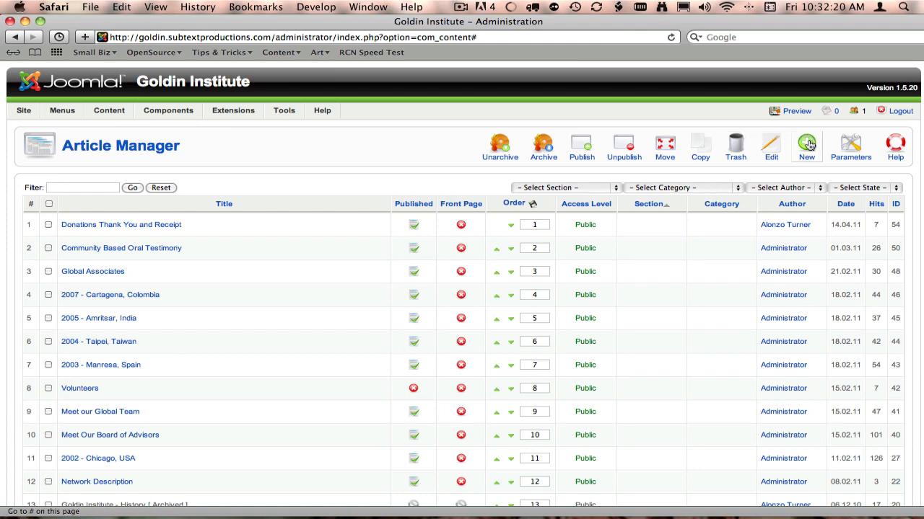
Create a new article titled 'How To: Add a PDF File as a Link'
click(805, 146)
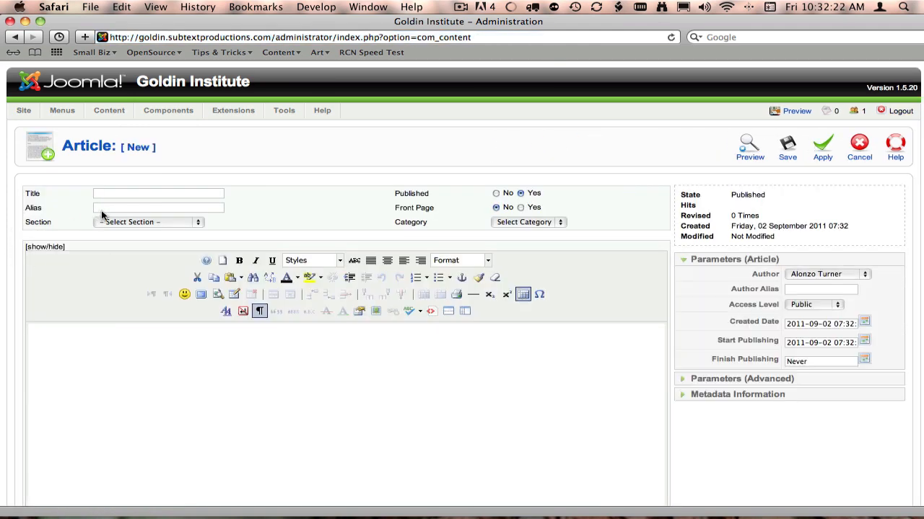
click(158, 193)
text(How To: Add a P)
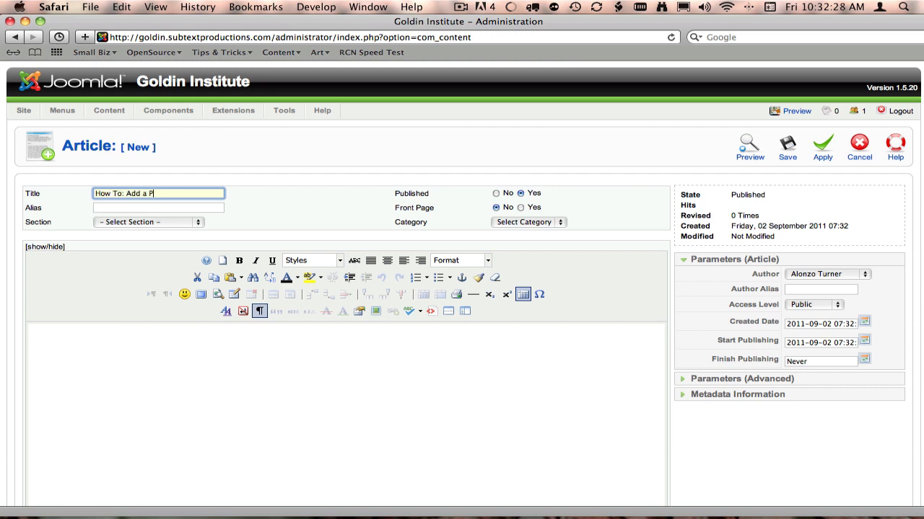
text(DF File)
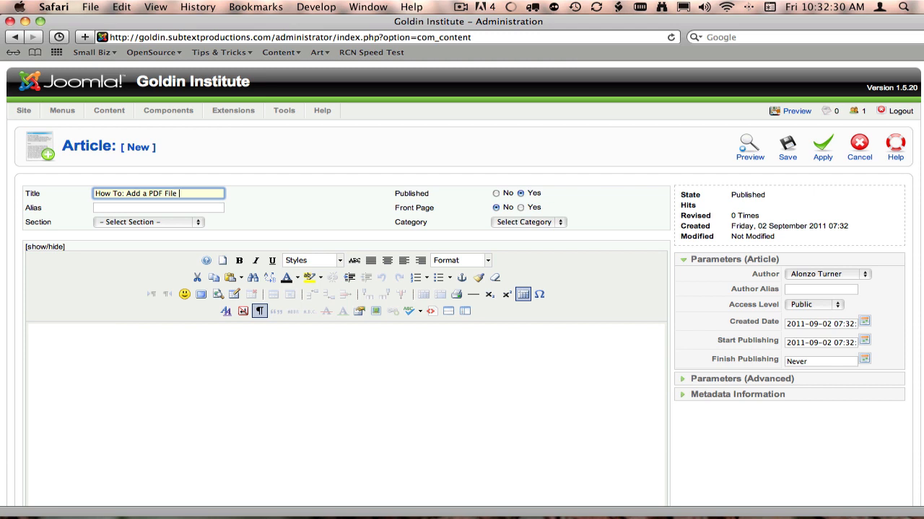
text(as a Link)
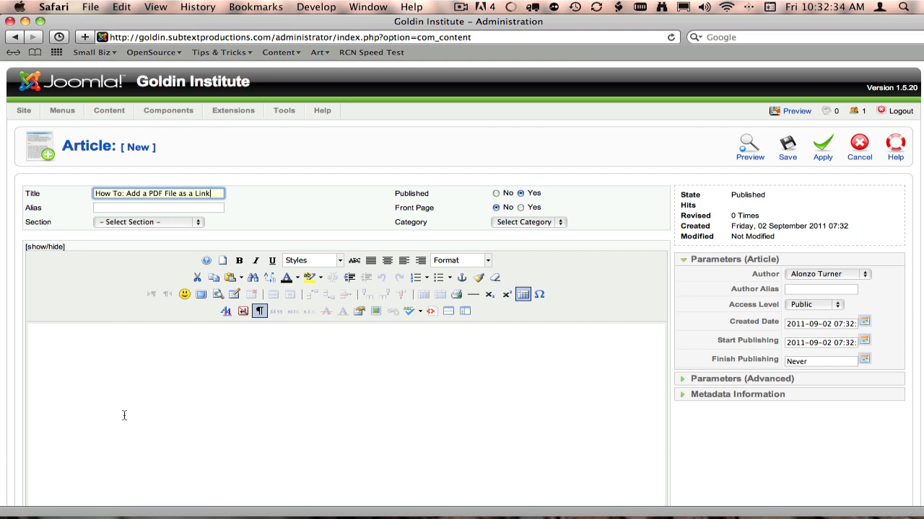
File the article under the Uncategorised section
click(147, 222)
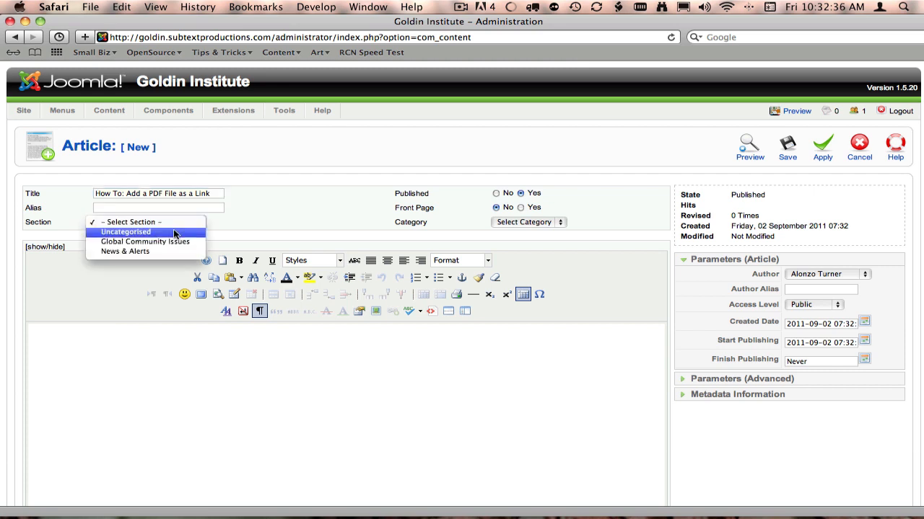
click(127, 231)
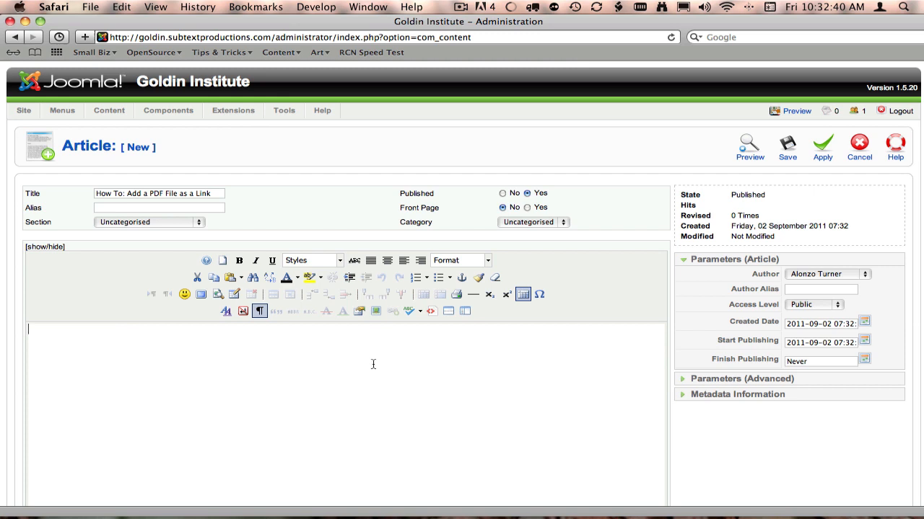
mouse_move(390, 350)
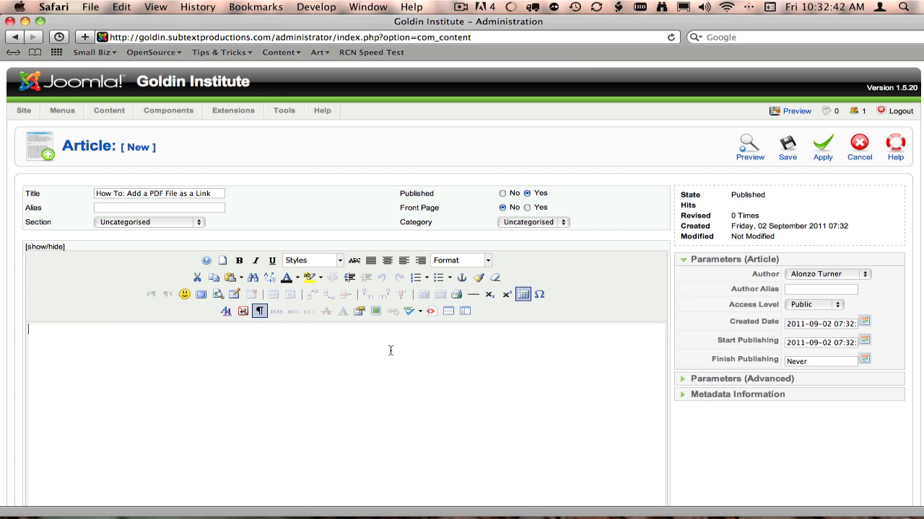
mouse_move(445, 361)
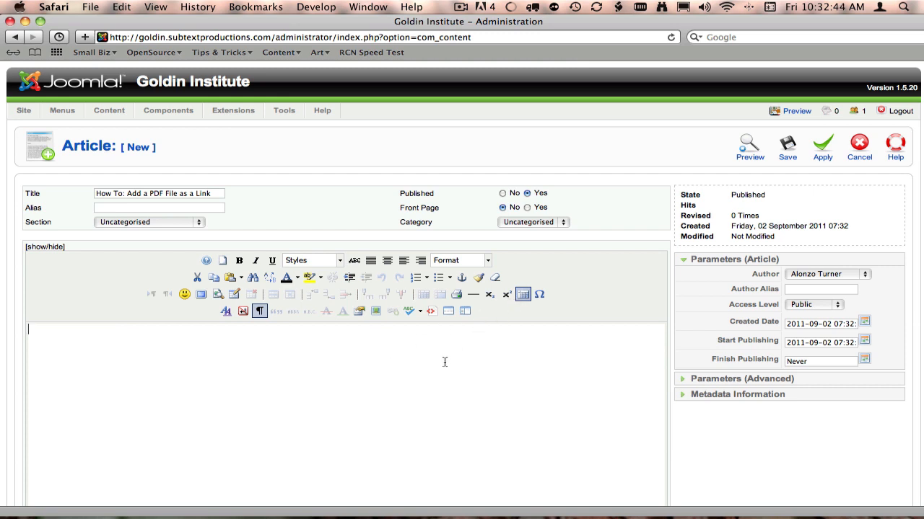
Write 'Here is some text. I want you to click here to download my PDF.' and format it as Heading 1
text(Here is)
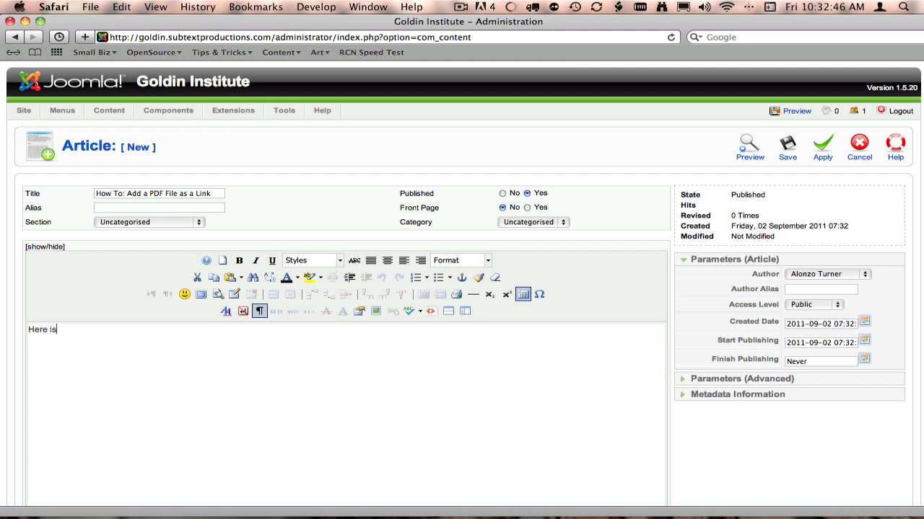
text(some text. I want you to click here to downl)
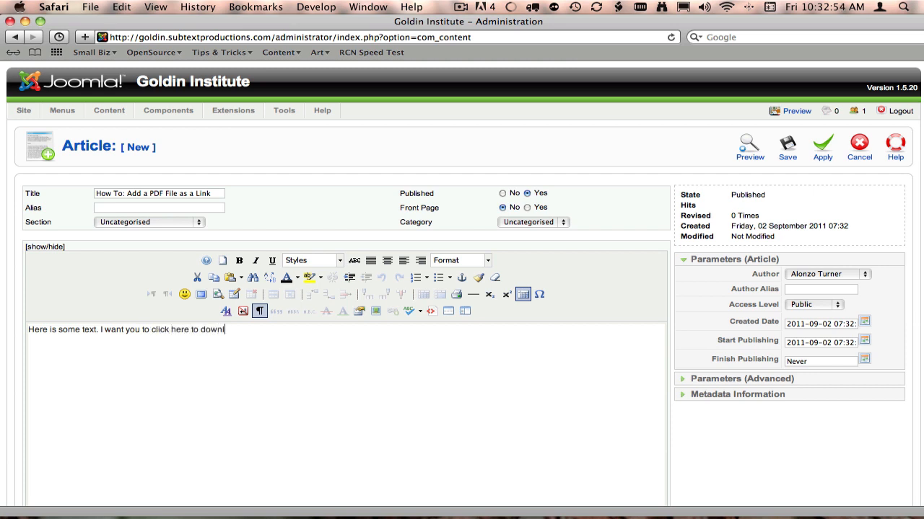
text(oad my PDF.)
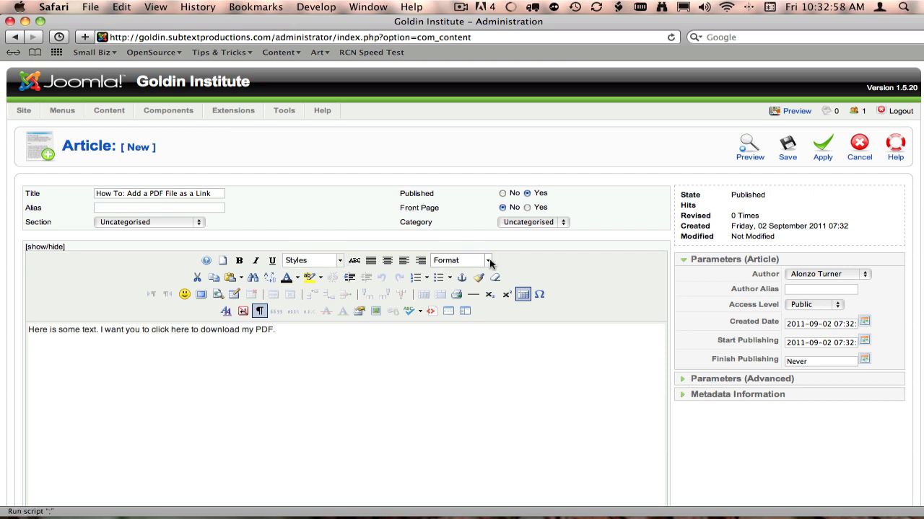
click(459, 260)
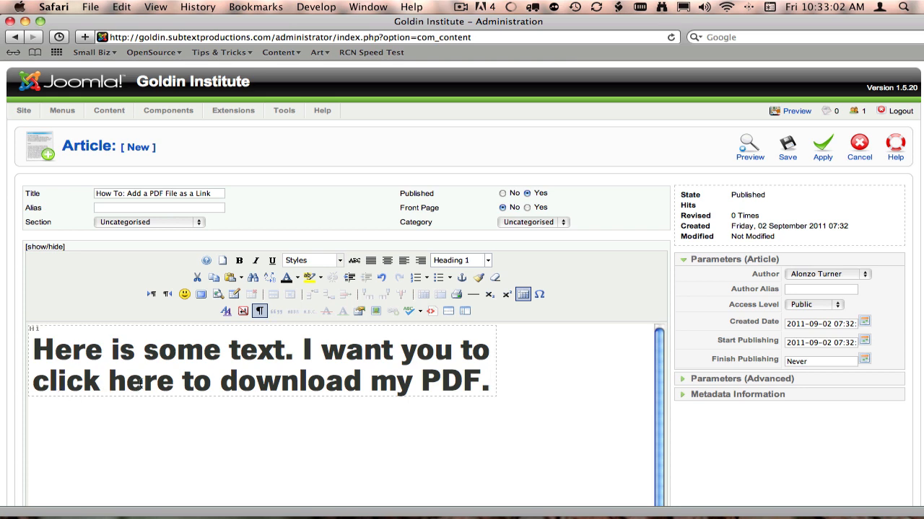
Select the word 'here' in the body so it can become a link
click(108, 381)
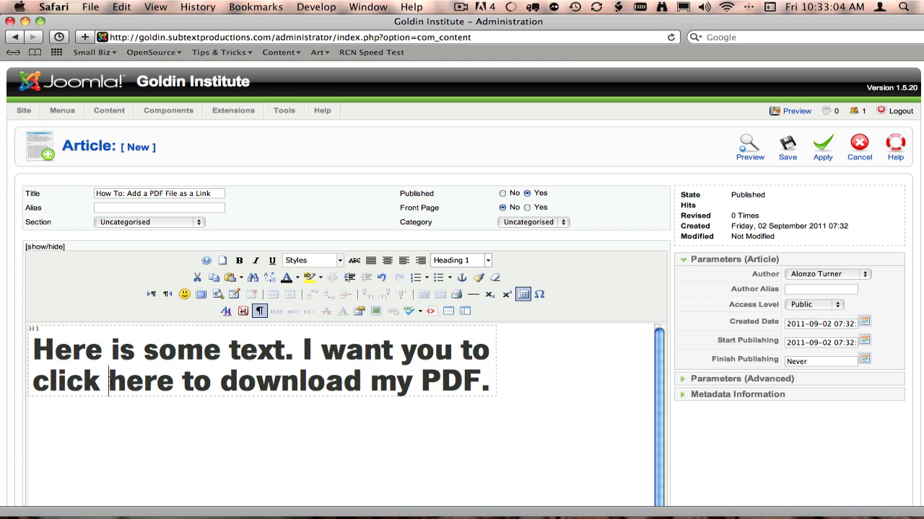
double_click(140, 381)
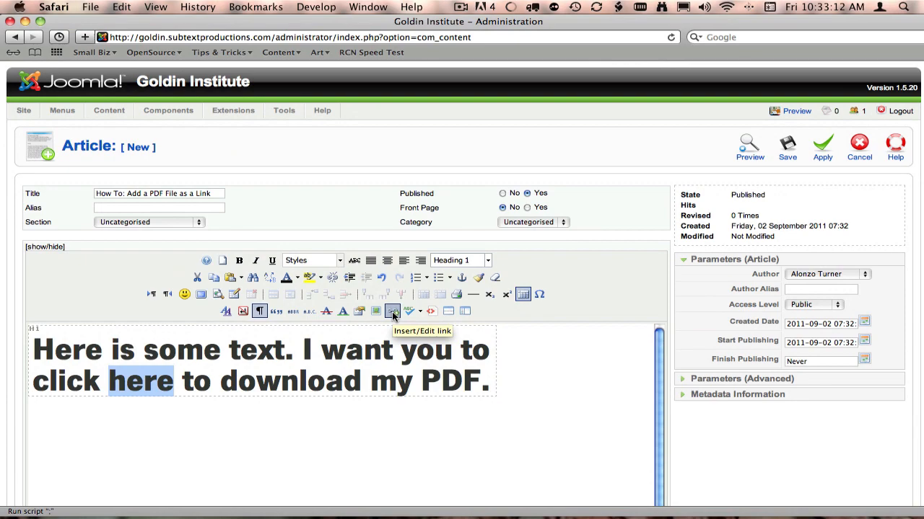
Bring up the link dialog for 'here', its file browser and the empty upload queue
click(392, 312)
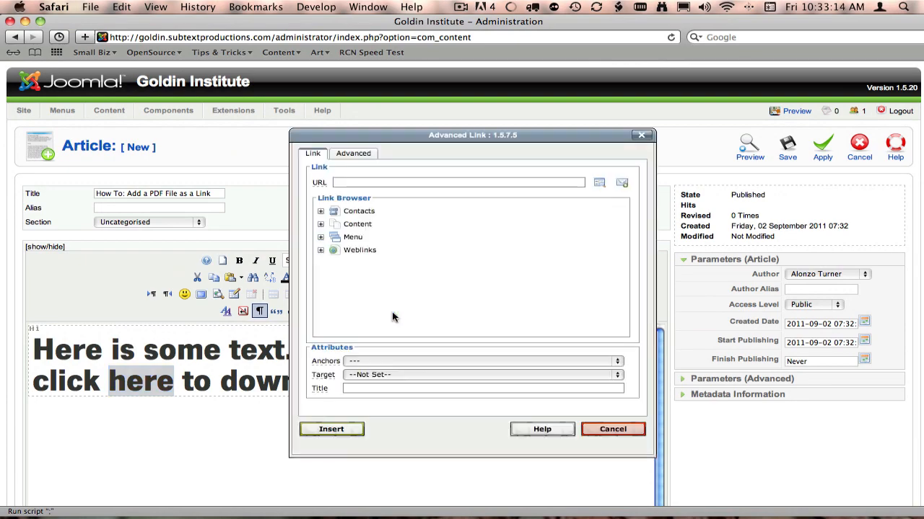
mouse_move(378, 237)
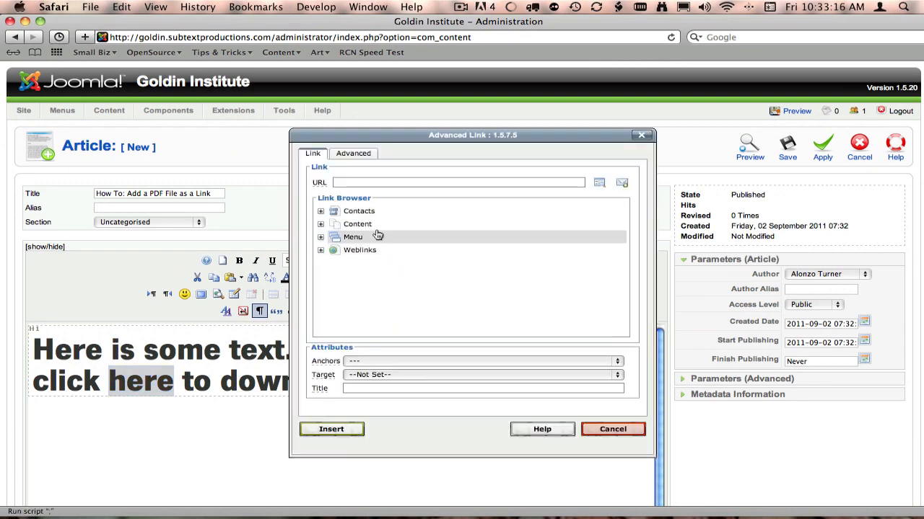
click(599, 182)
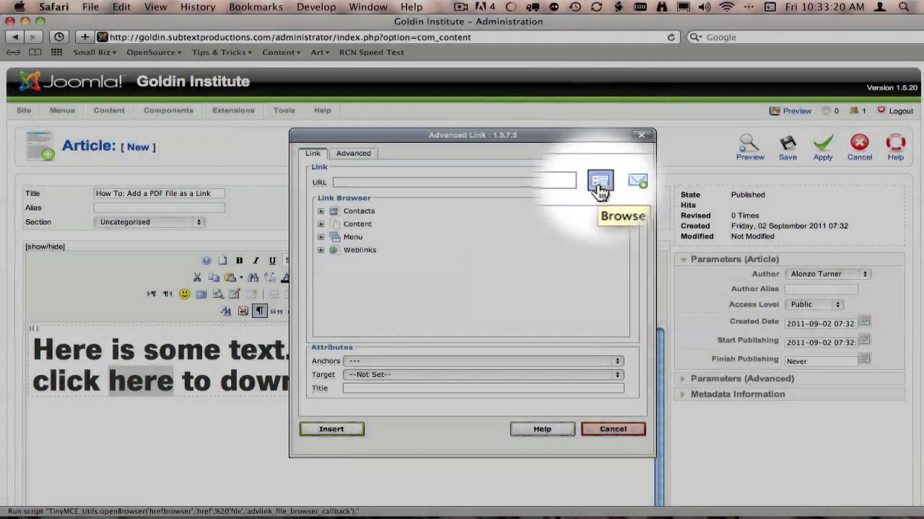
click(600, 181)
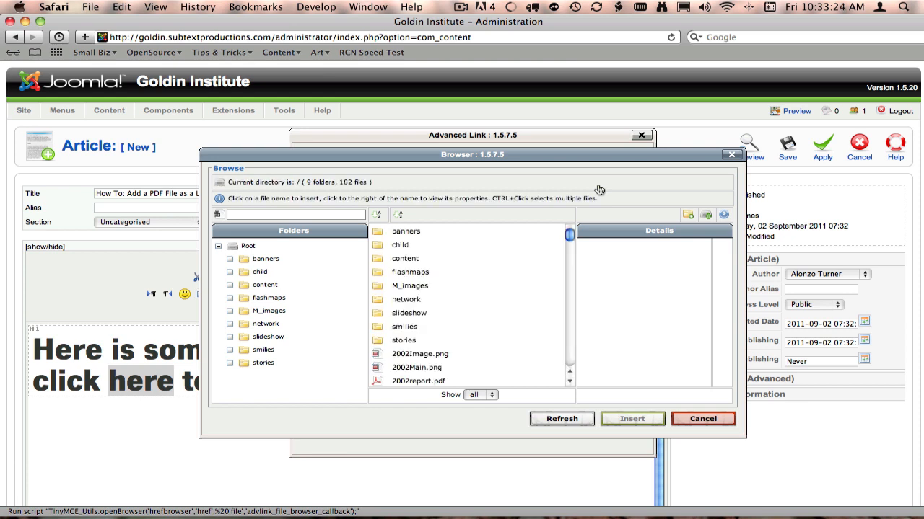
mouse_move(574, 199)
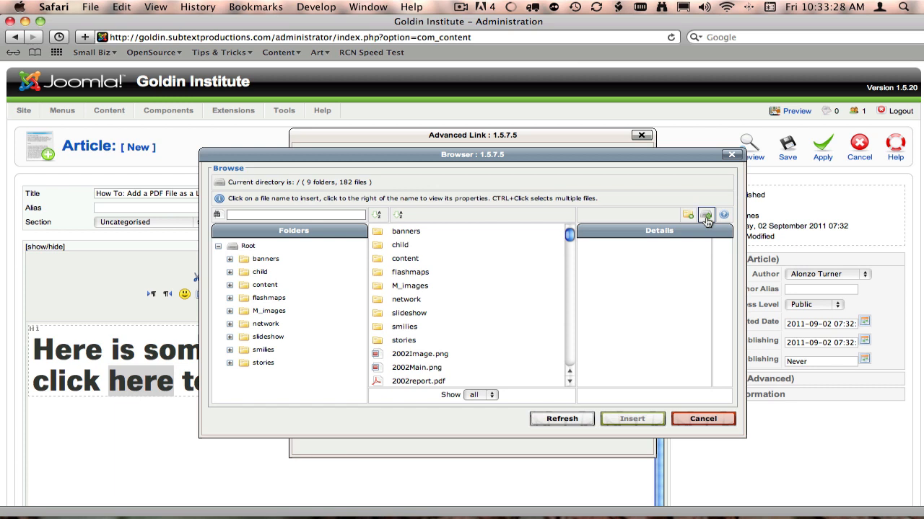
mouse_move(706, 215)
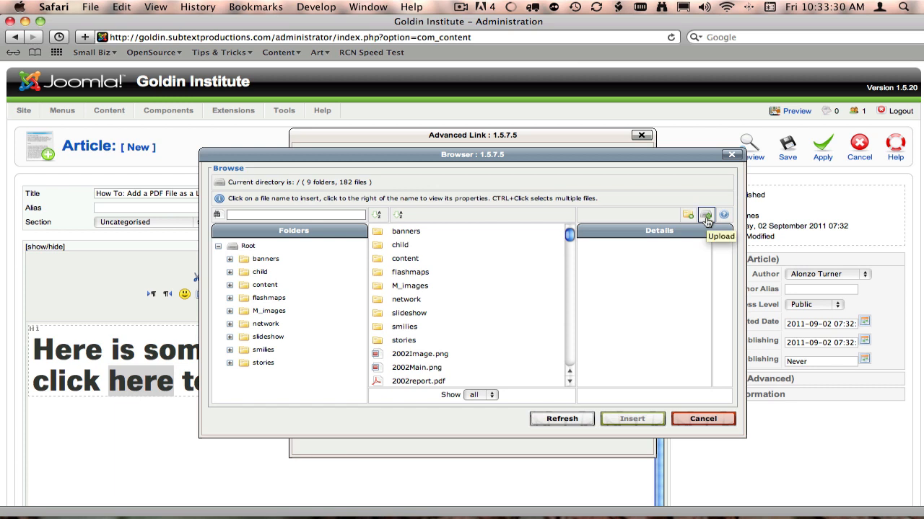
click(705, 213)
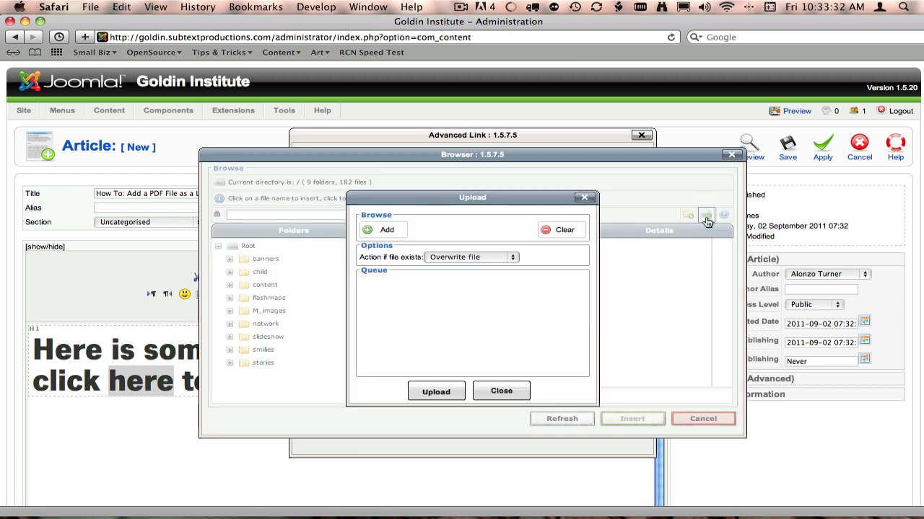
Queue 2011summary.pdf from the Desktop and attempt the upload, which fails on maximum file size
click(381, 230)
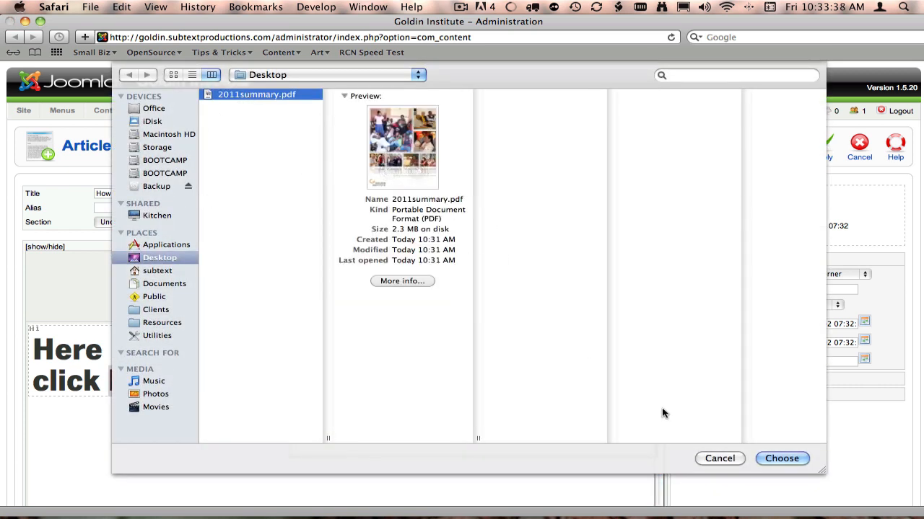
click(782, 459)
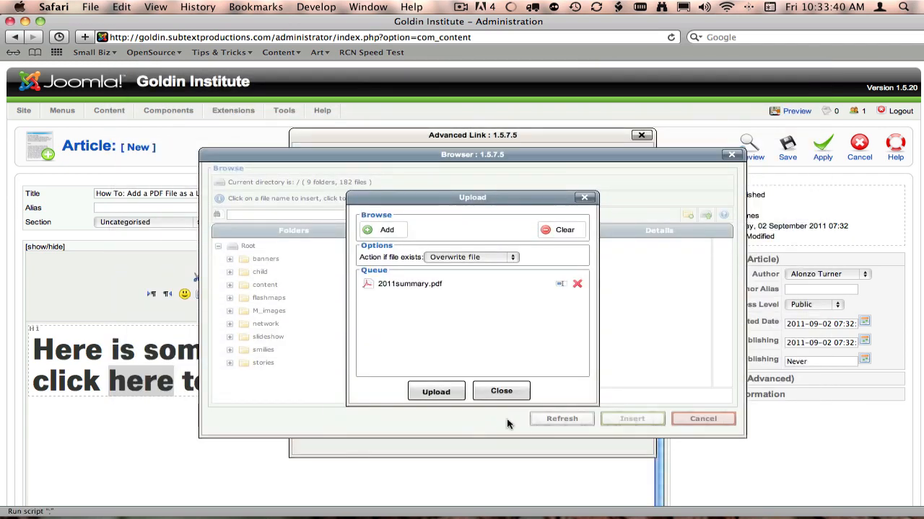
click(436, 392)
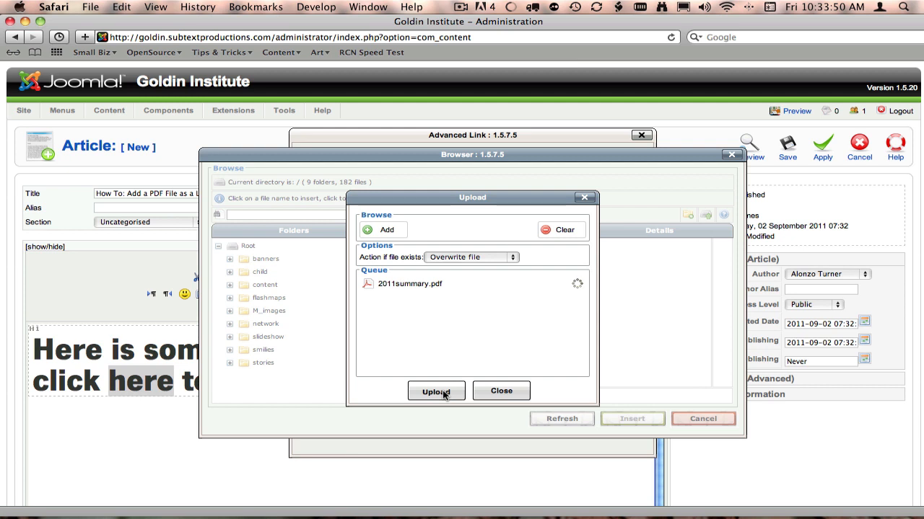
click(436, 393)
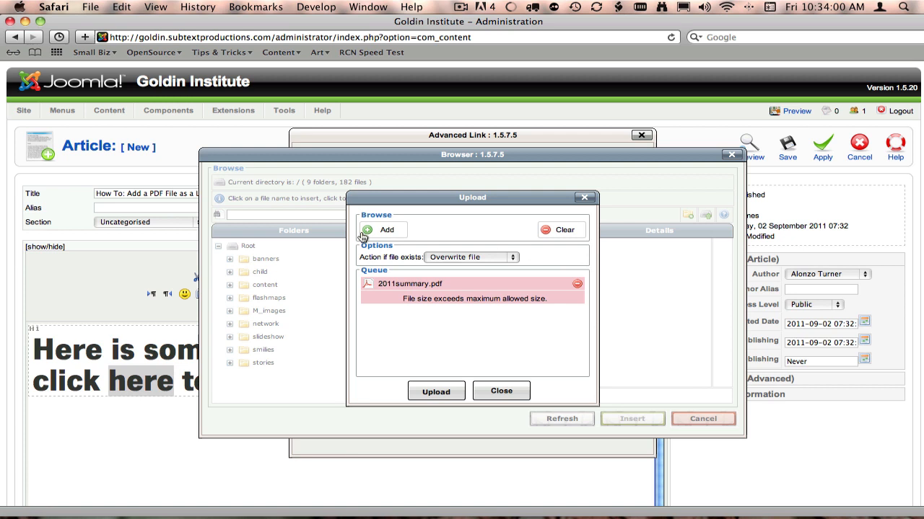
Queue module-positions.pdf from Clients > GoldinInstitute beneath the failed 2011summary.pdf
click(381, 230)
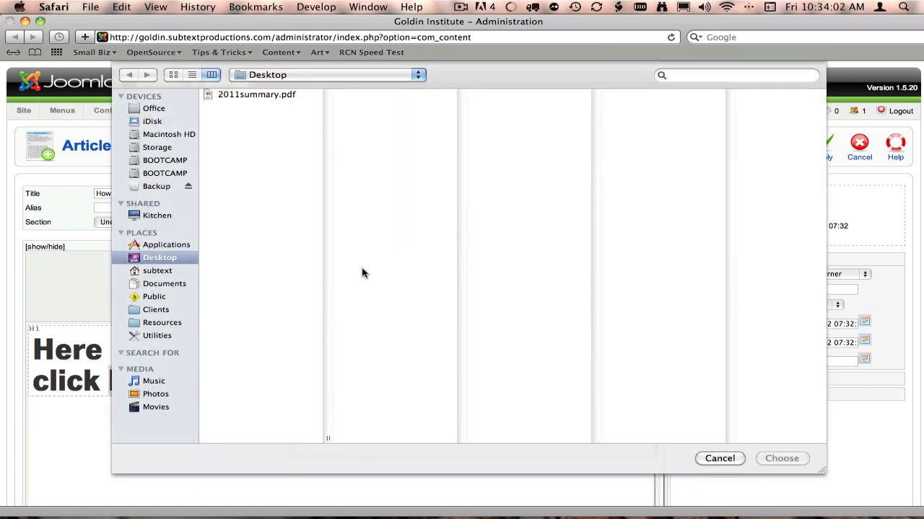
mouse_move(137, 272)
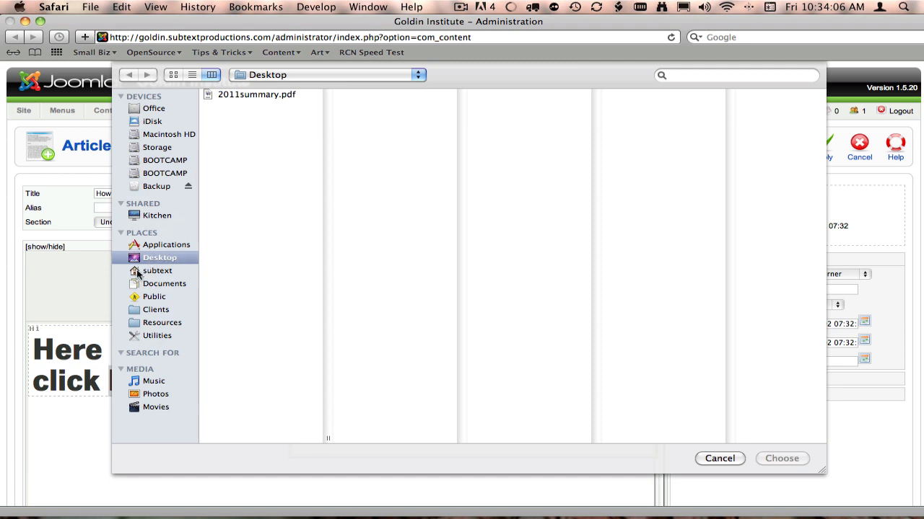
click(156, 309)
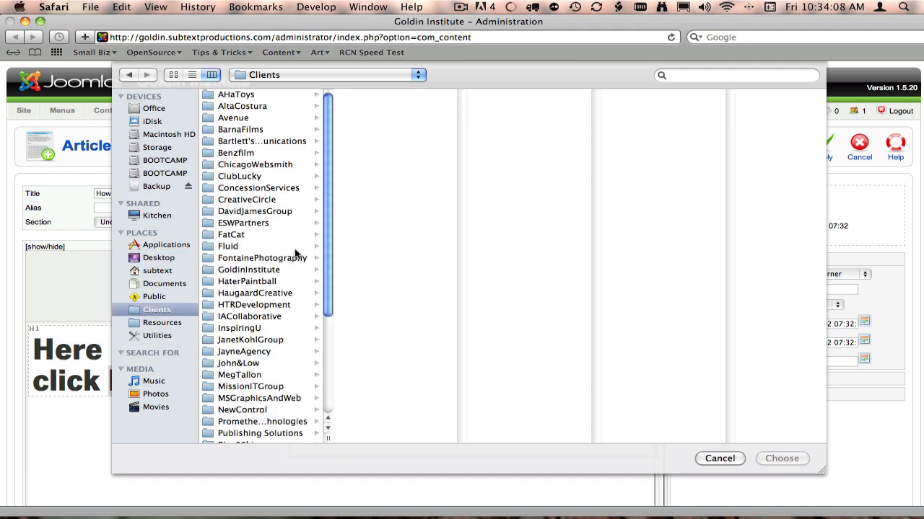
mouse_move(251, 271)
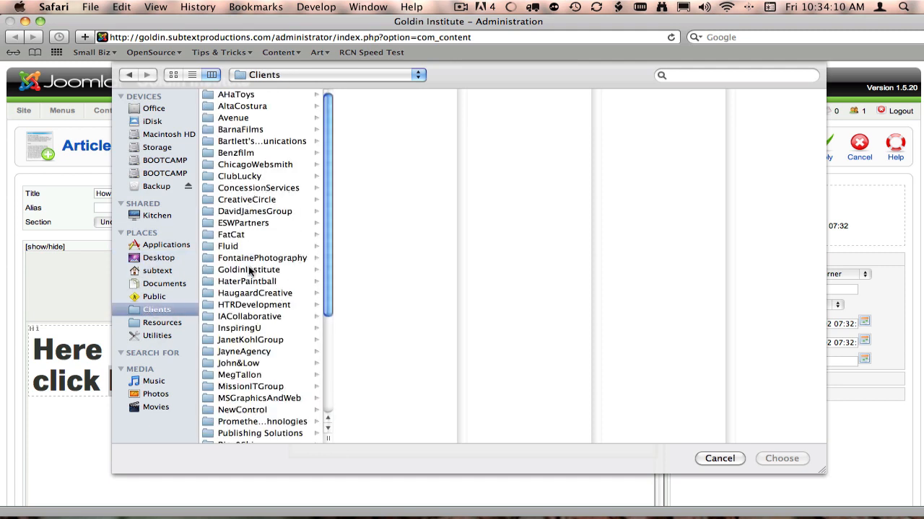
click(248, 269)
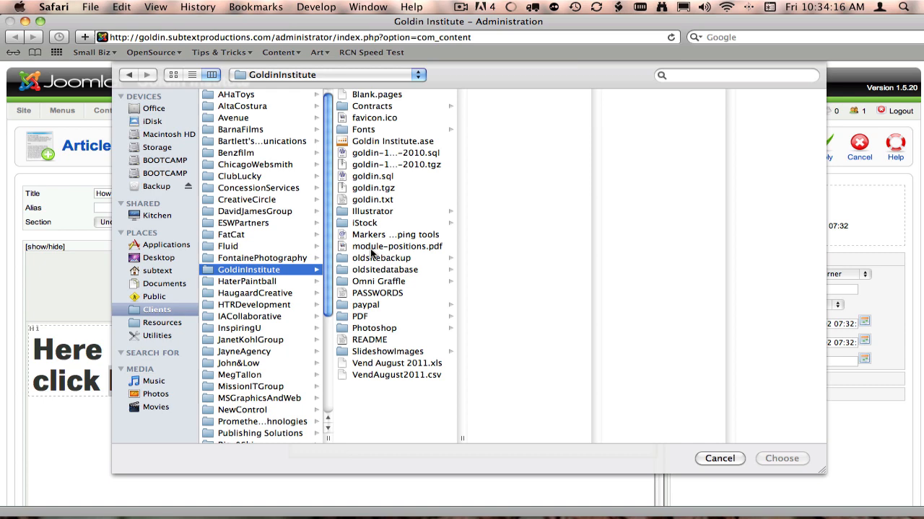
click(397, 246)
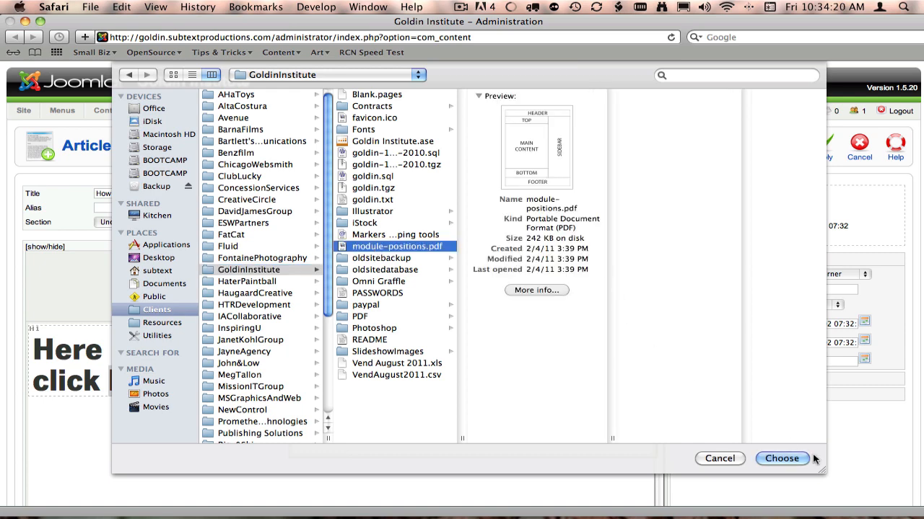
click(782, 459)
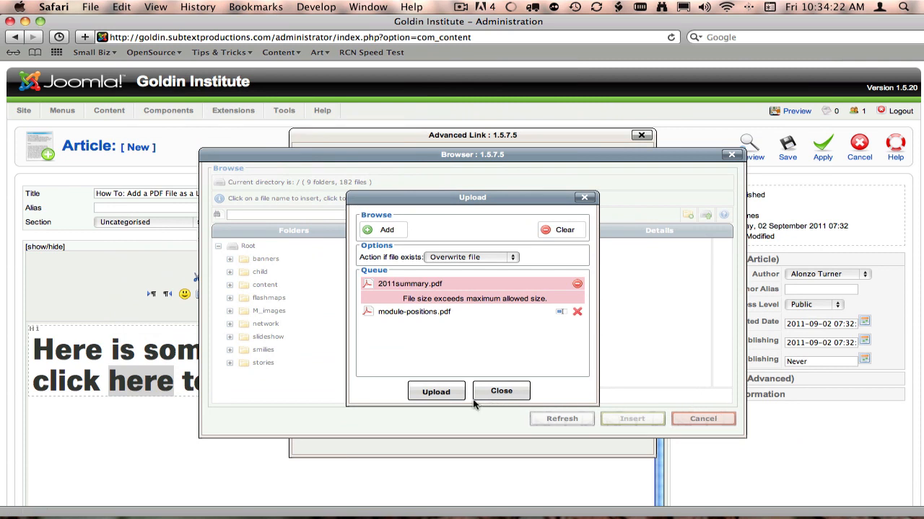
Upload module-positions.pdf to the media root until the green check shows, then close the queue
click(436, 393)
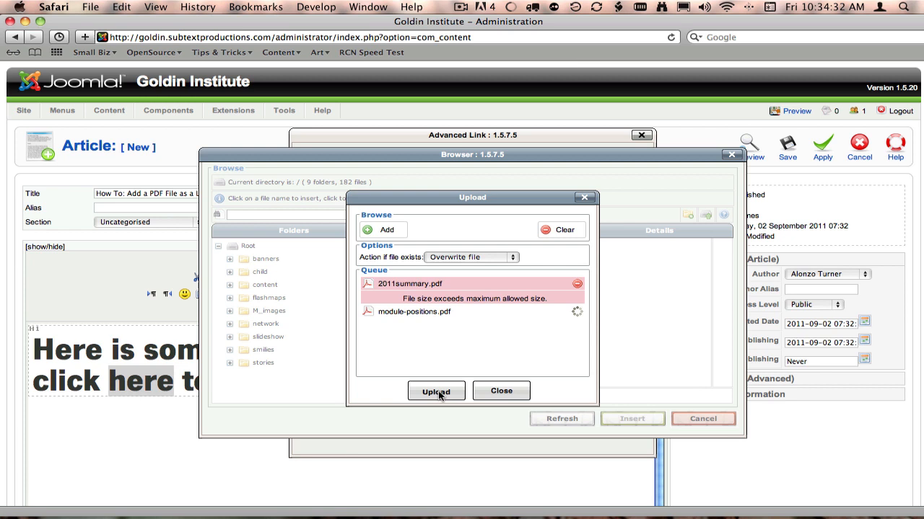
click(436, 391)
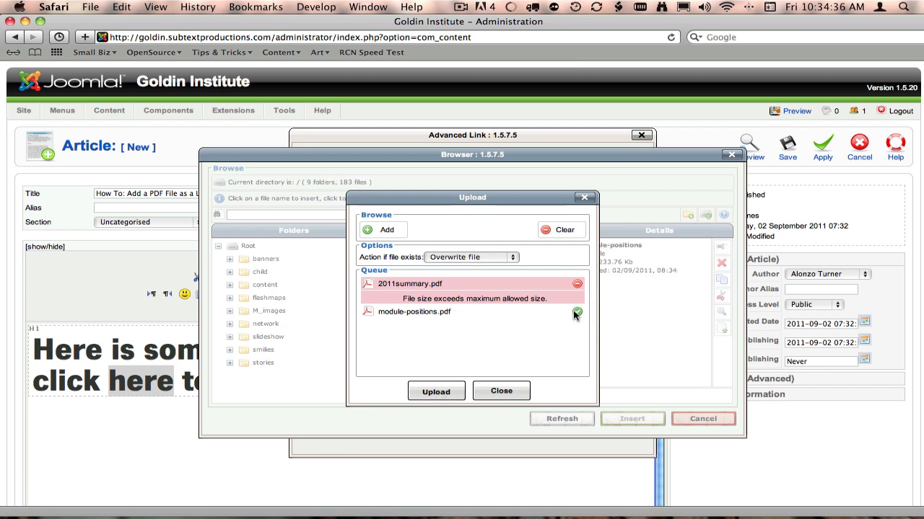
mouse_move(477, 329)
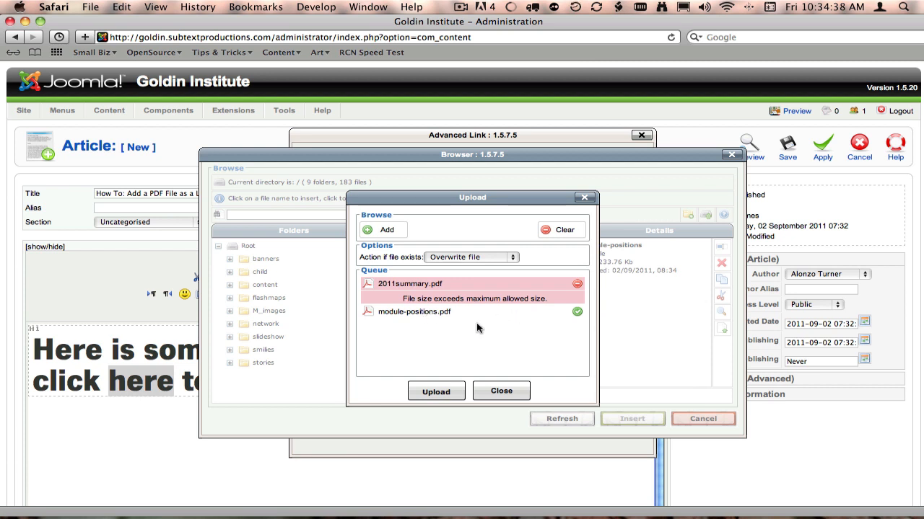
click(501, 391)
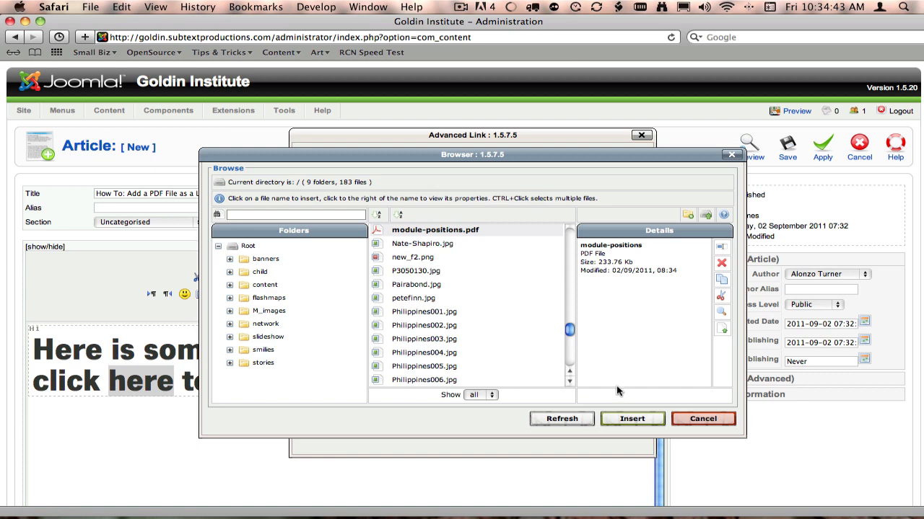
Insert module-positions.pdf as the target of the 'here' link and confirm the Advanced Link dialog
click(632, 418)
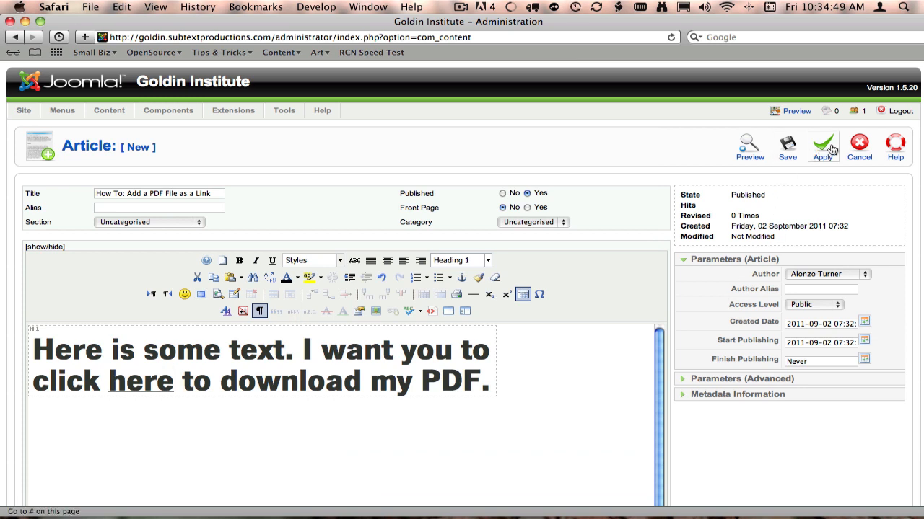
mouse_move(822, 147)
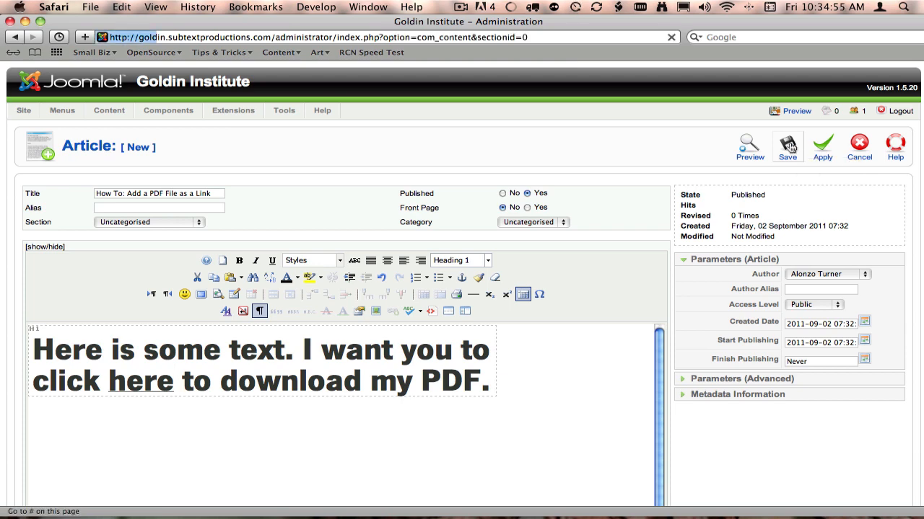
click(786, 147)
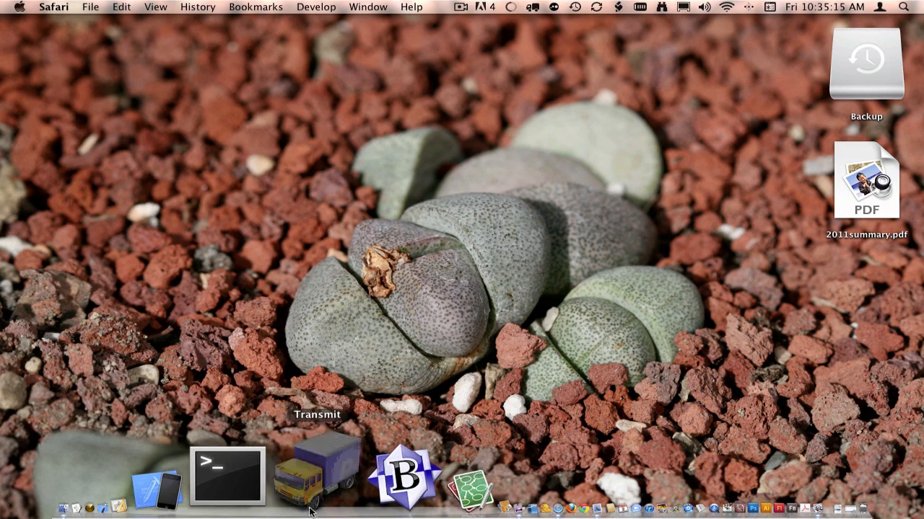
Launch Transmit and connect to the Subtext Productions server favorite
click(316, 476)
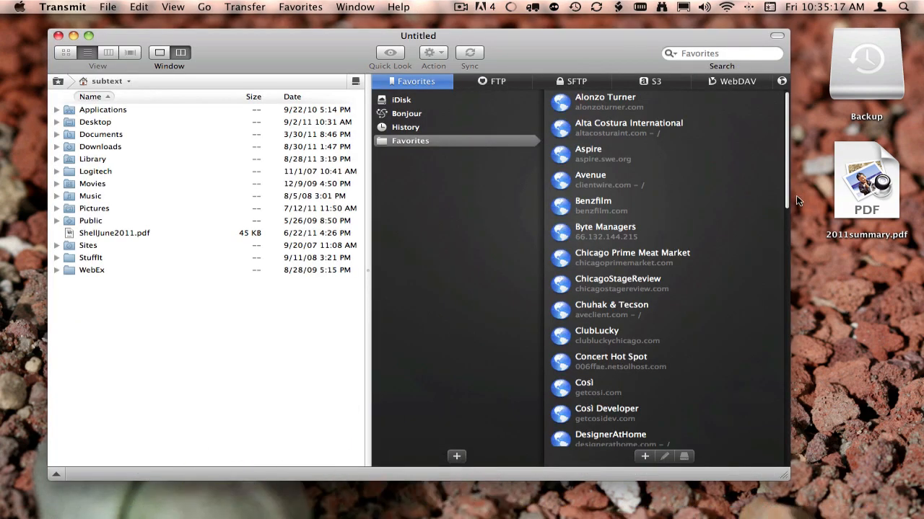
scroll(down, 3)
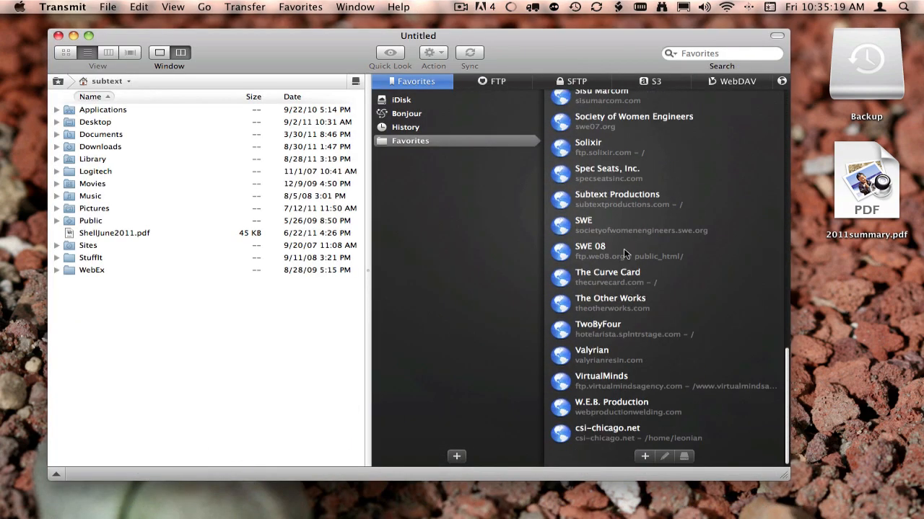
double_click(617, 199)
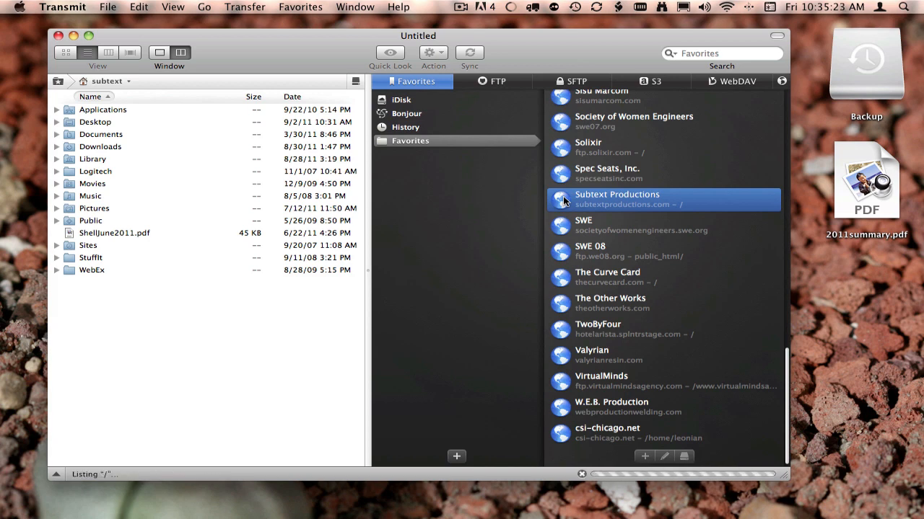
double_click(618, 199)
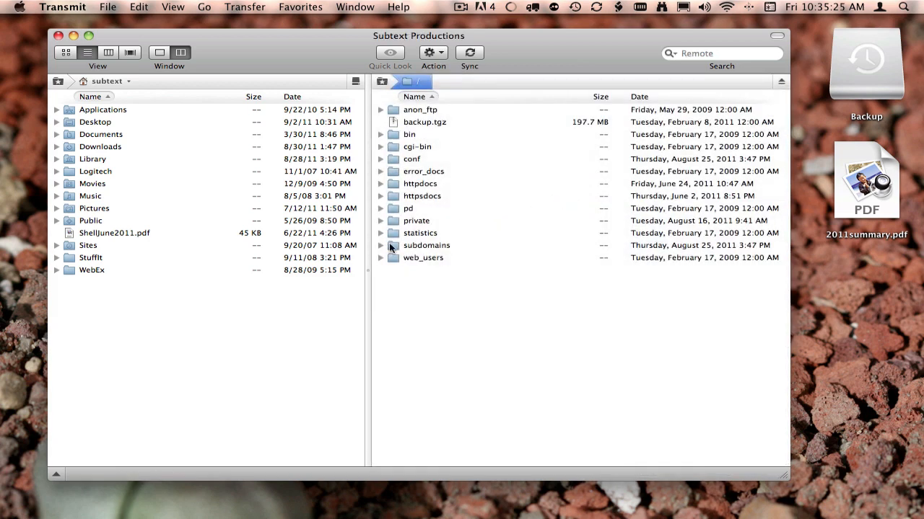
Browse the remote server into subdomains/goldin/httpdocs/images
double_click(426, 245)
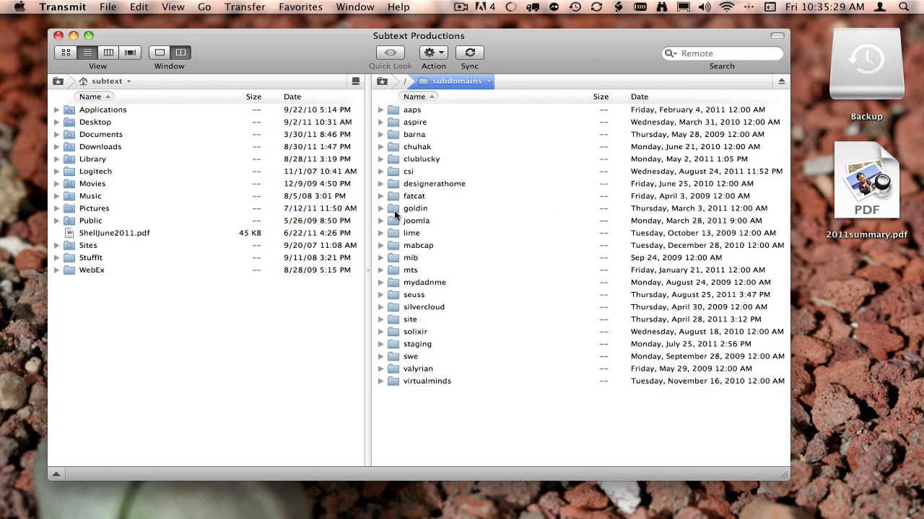
double_click(415, 208)
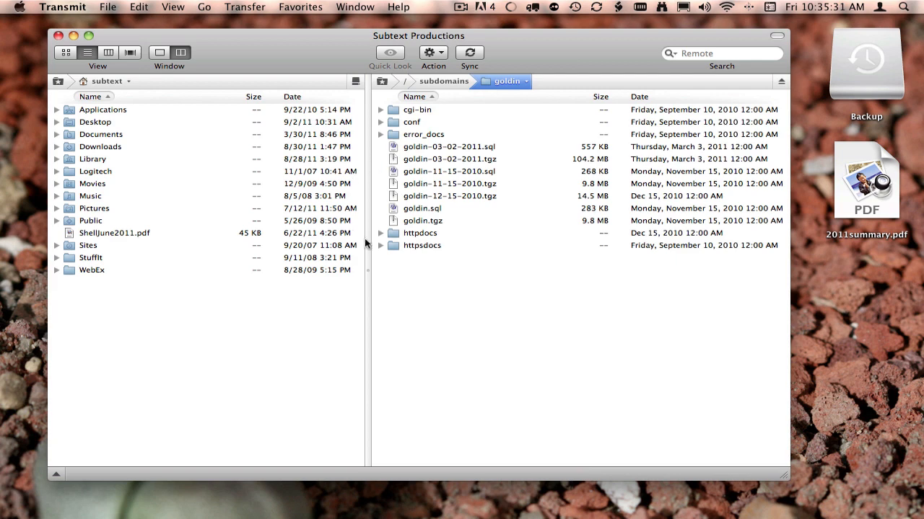
double_click(420, 232)
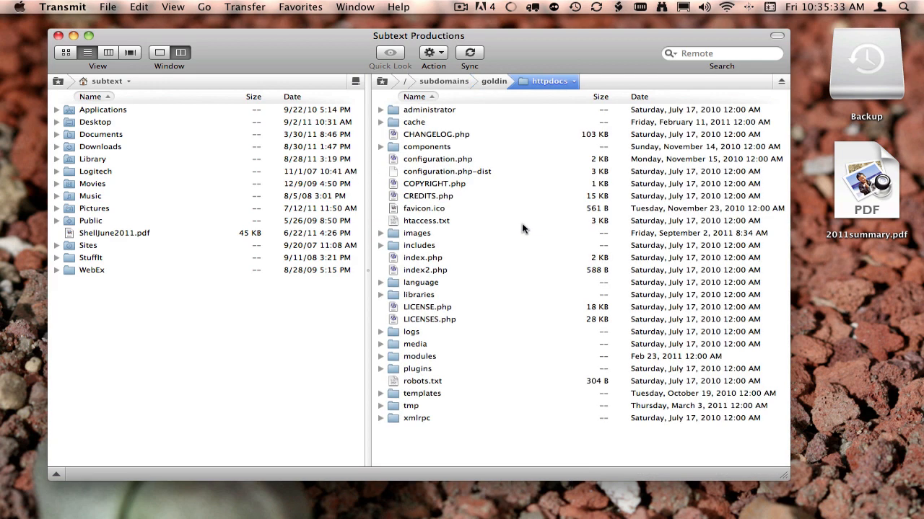
double_click(416, 232)
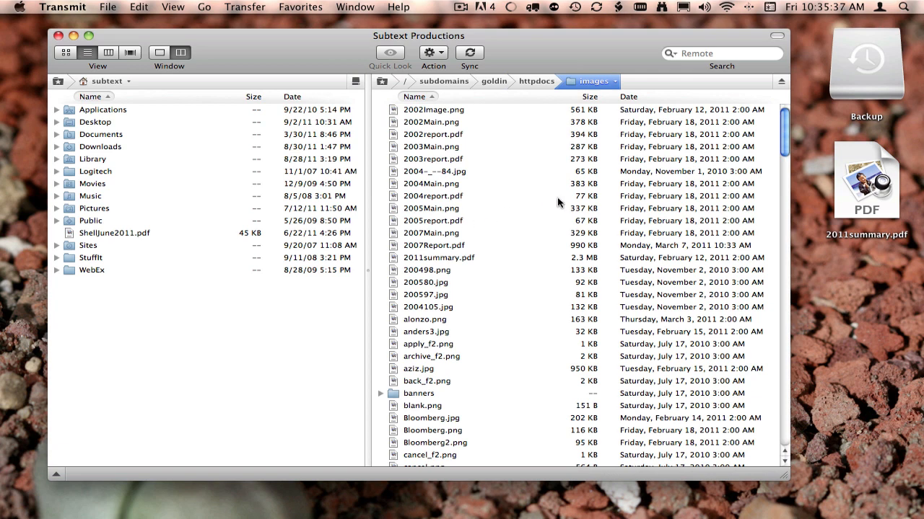
mouse_move(563, 202)
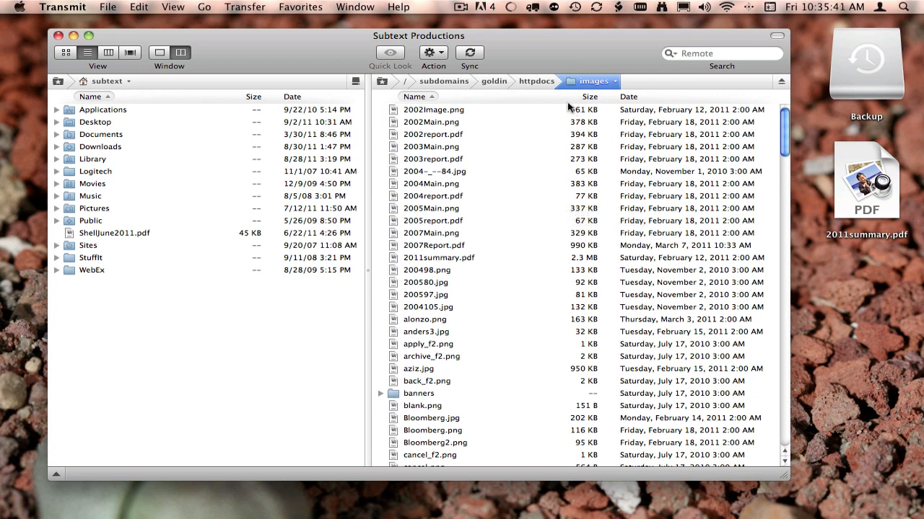
Drag 2011summary.pdf into images replacing the server copy; dismiss the permission-denied error
drag(866, 180, 503, 202)
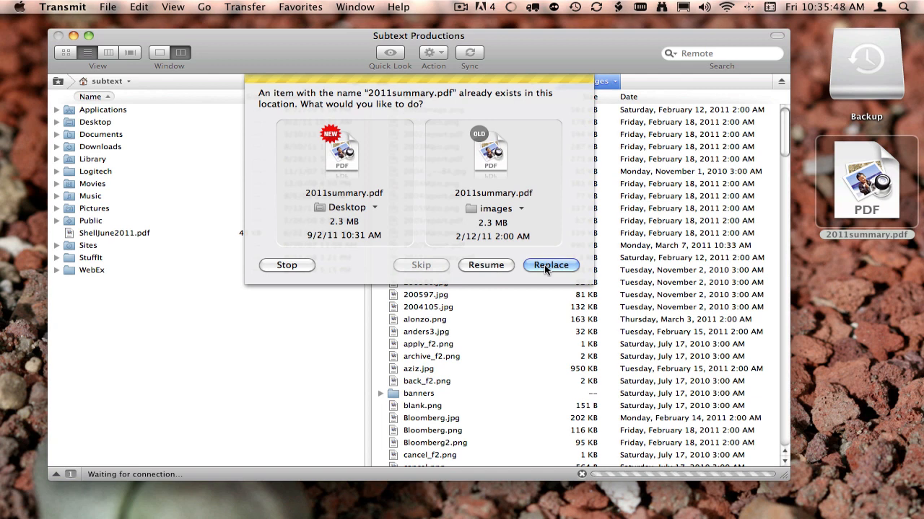
click(552, 265)
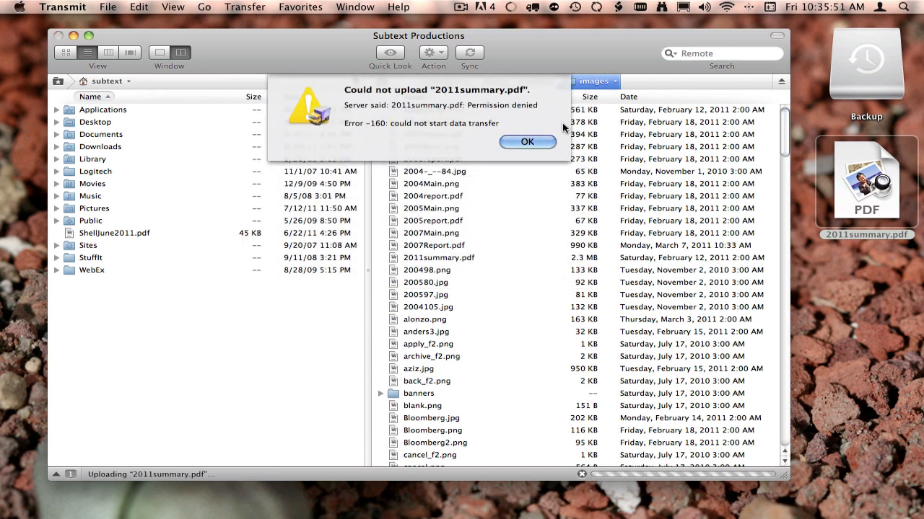
click(527, 141)
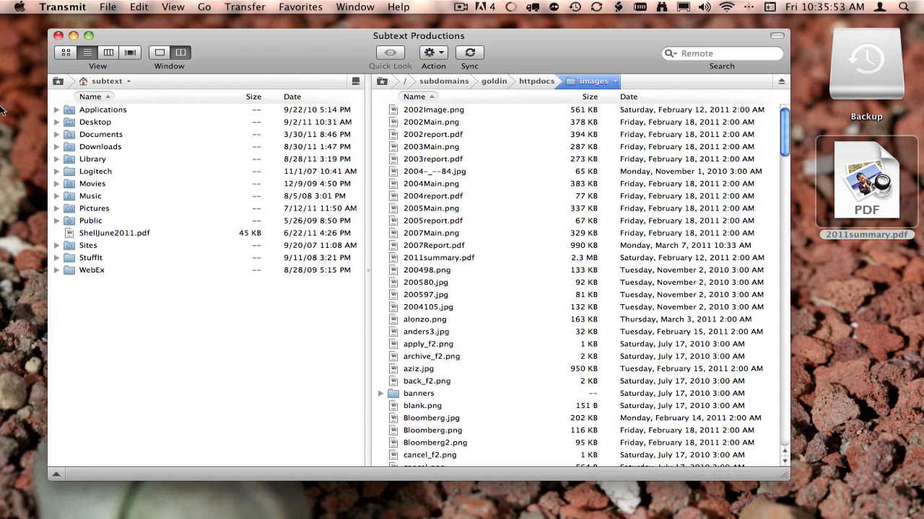
Quit Transmit from the Transmit application menu
click(63, 6)
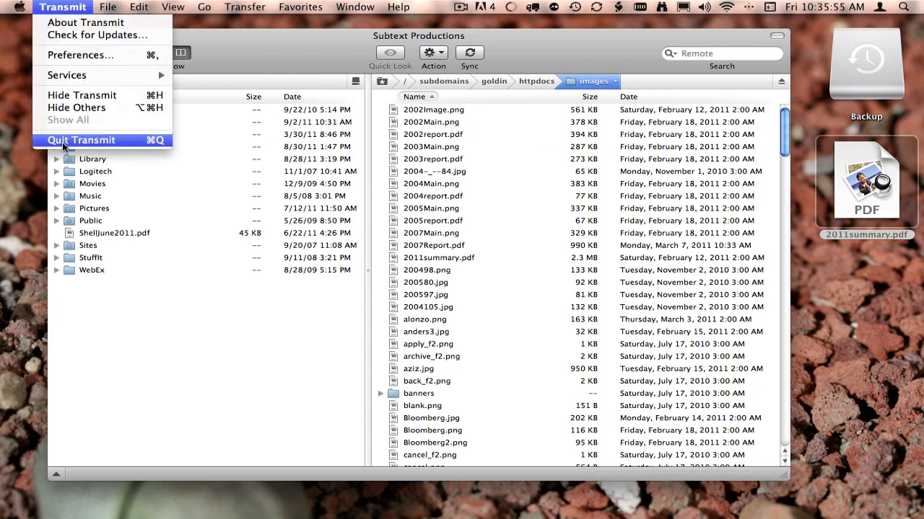
click(81, 140)
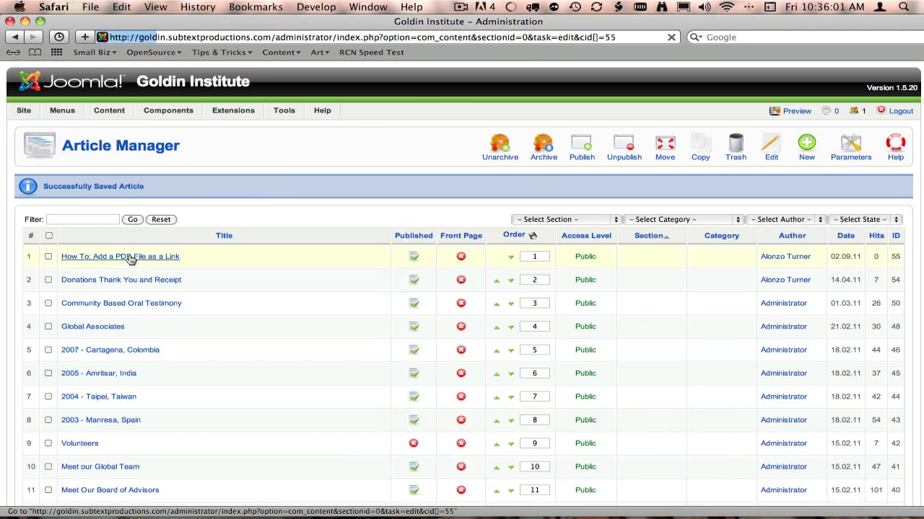
Reopen the article for editing and select the linked word 'here'
click(120, 257)
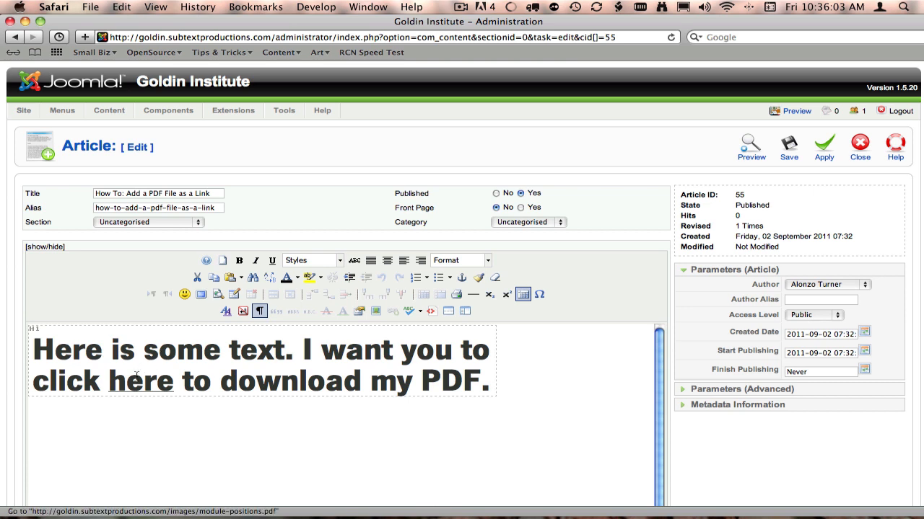
double_click(140, 381)
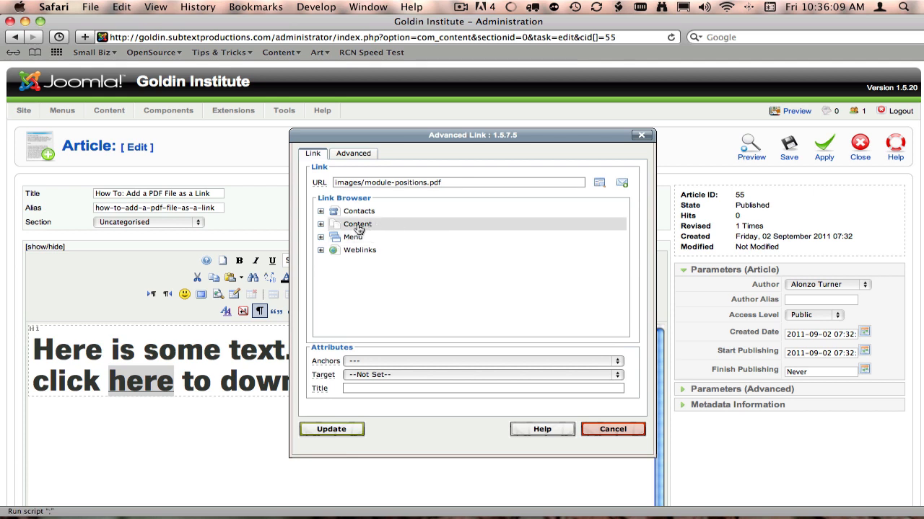
Browse the site's images folder and choose 2011summary.pdf as the link target
click(599, 182)
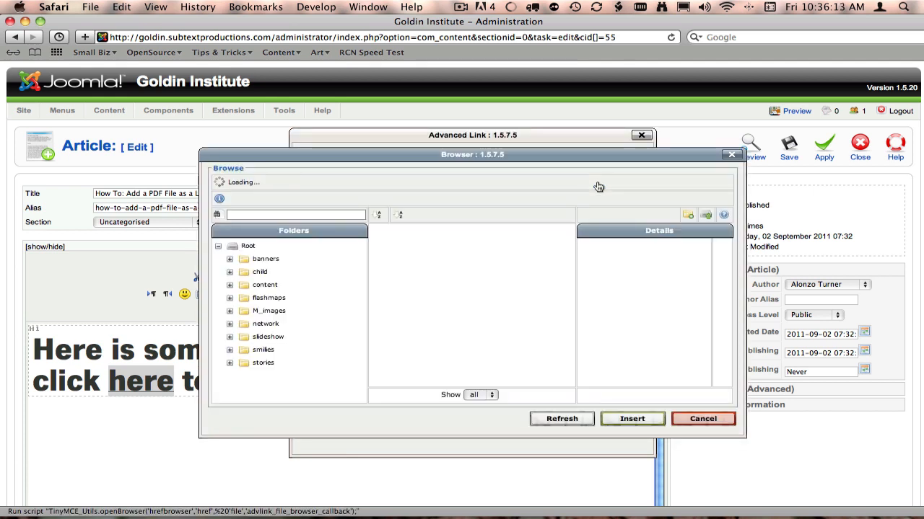
click(434, 294)
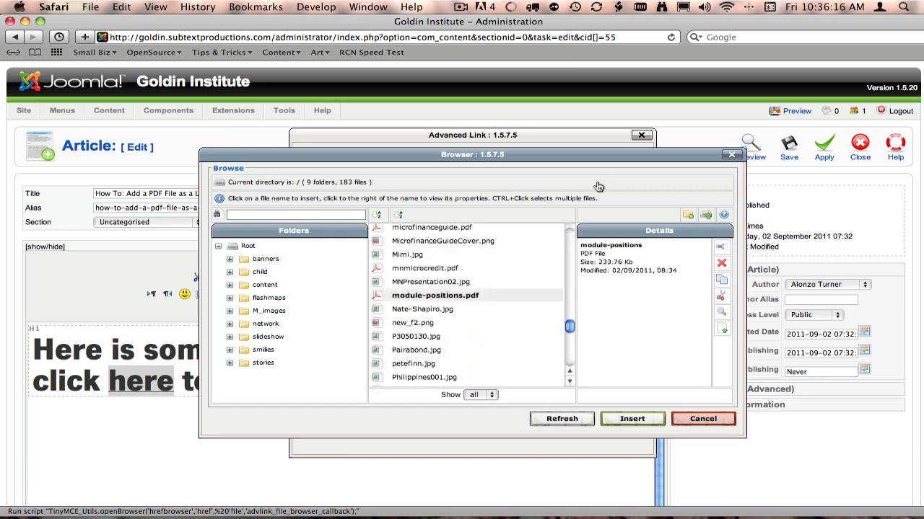
scroll(down, 3)
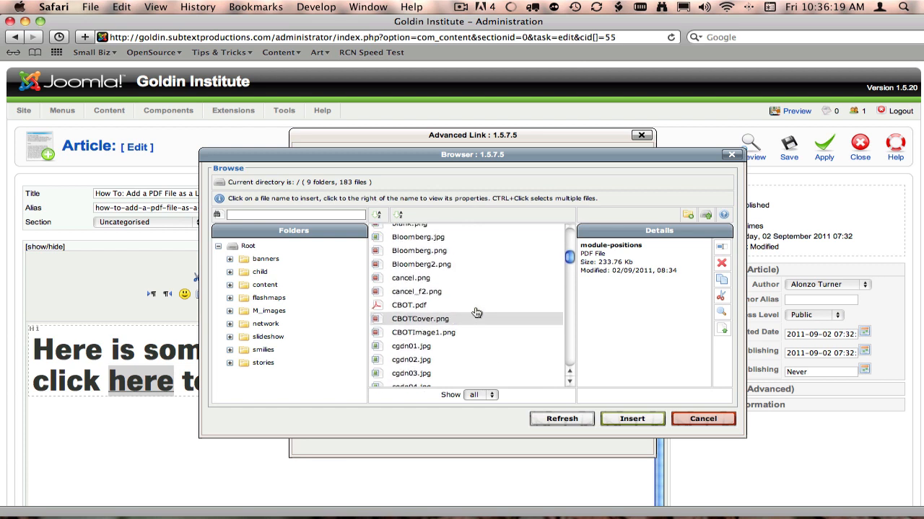
scroll(down, 3)
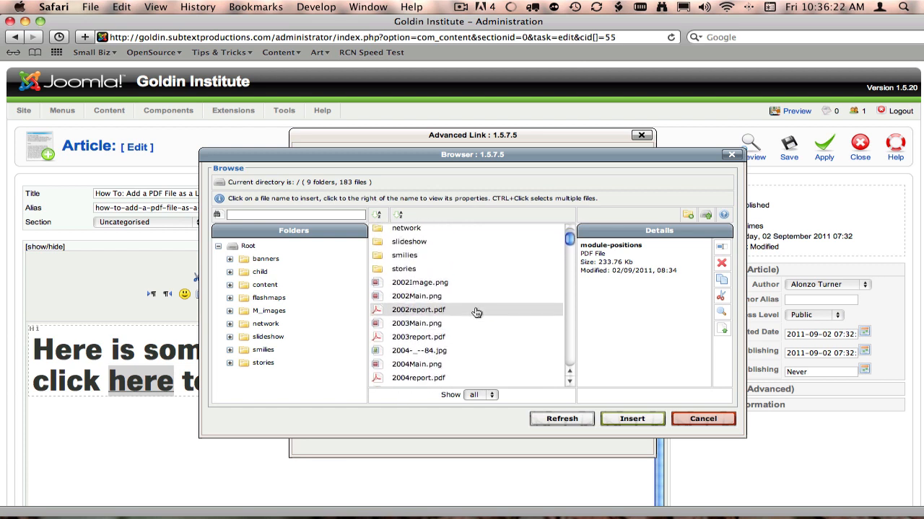
scroll(down, 3)
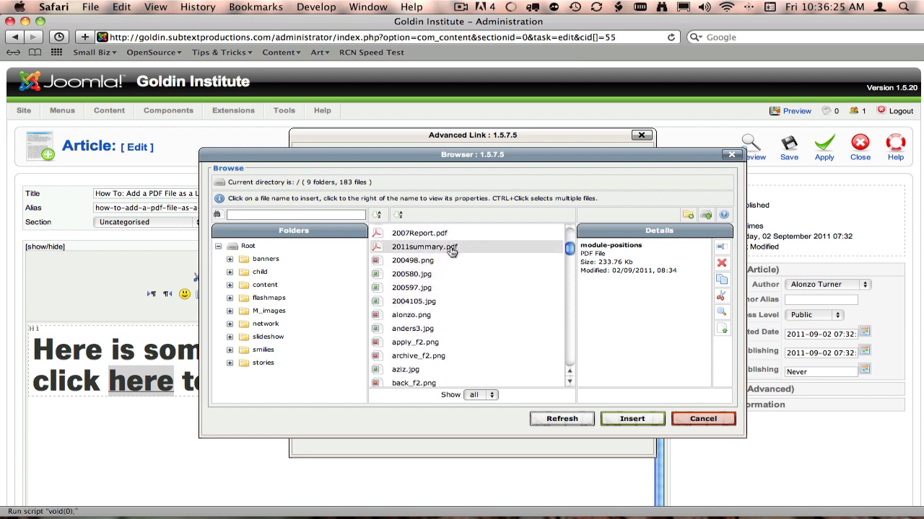
click(425, 247)
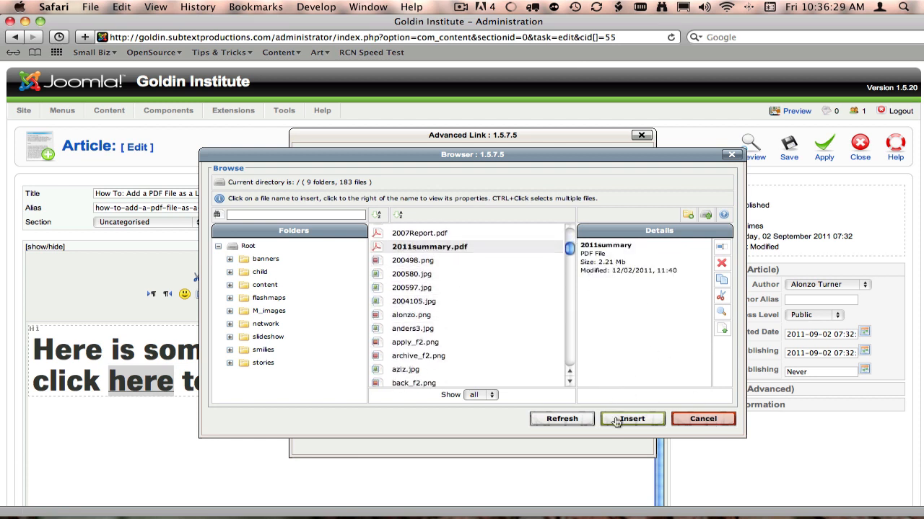
Insert images/2011summary.pdf as the URL and update the link on 'here'
click(632, 419)
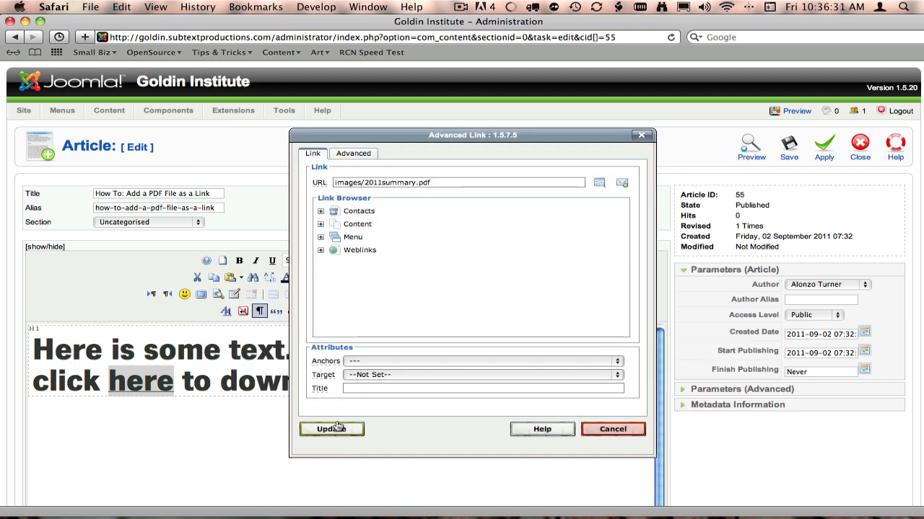
click(332, 430)
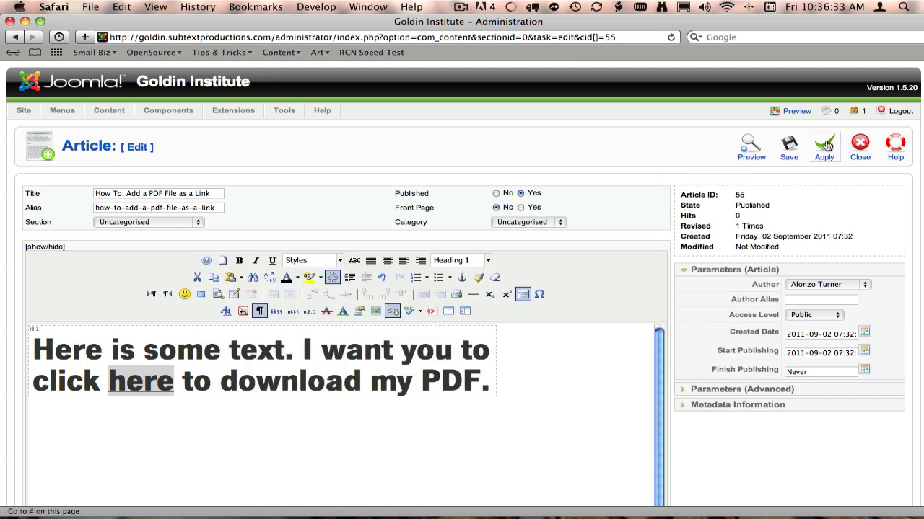